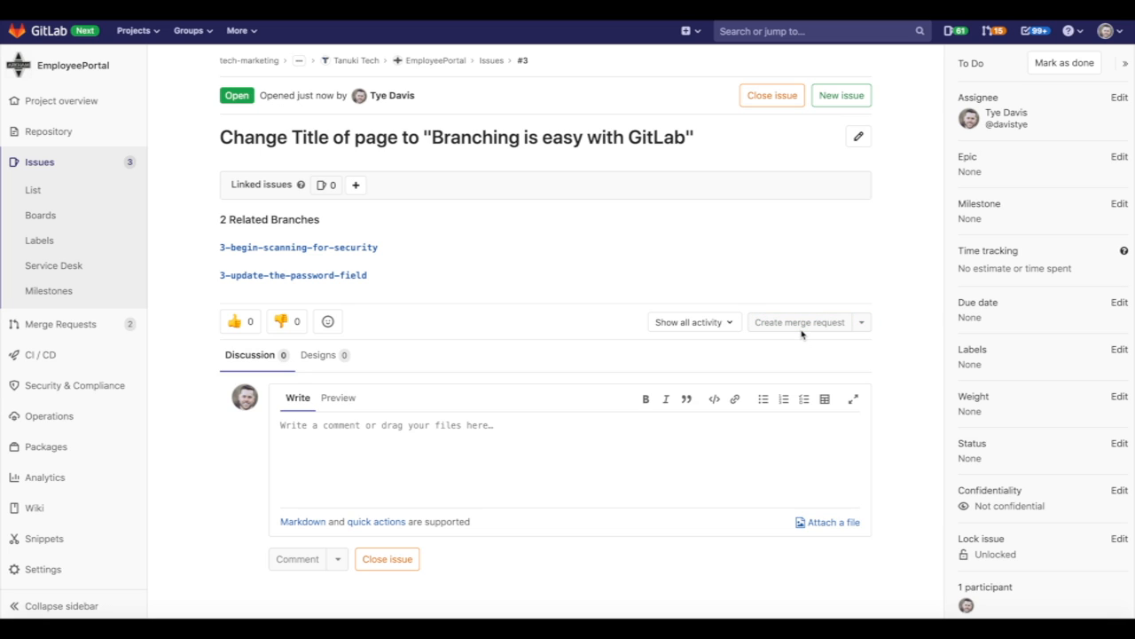
# Create a draft merge request from the page-title issue and open its branch in the Web IDE.
pyautogui.click(799, 322)
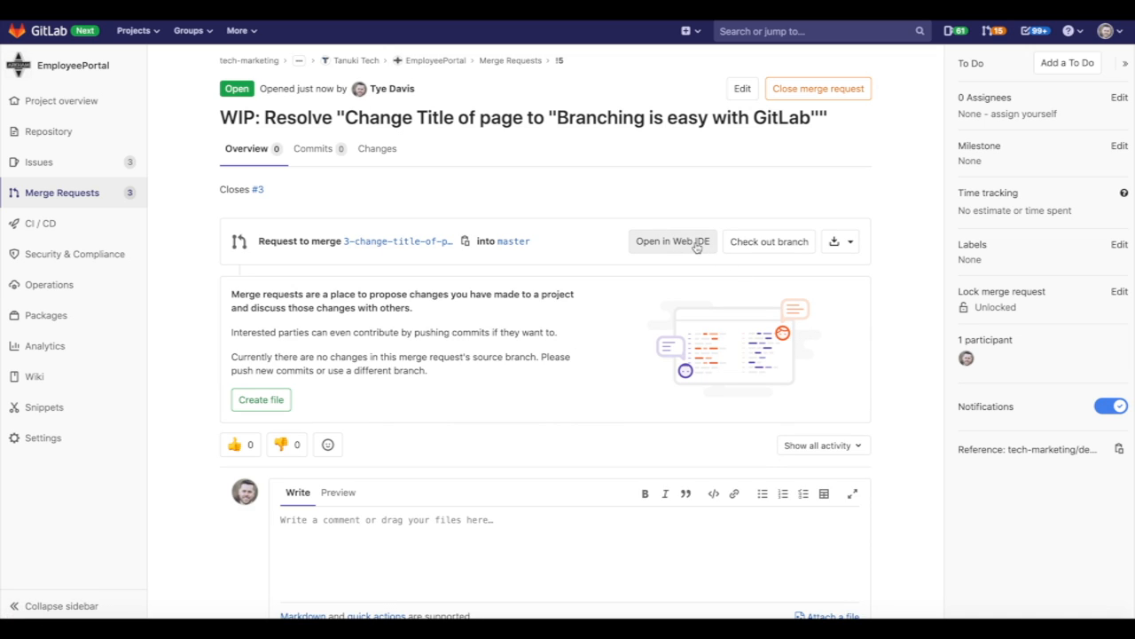
pyautogui.click(672, 241)
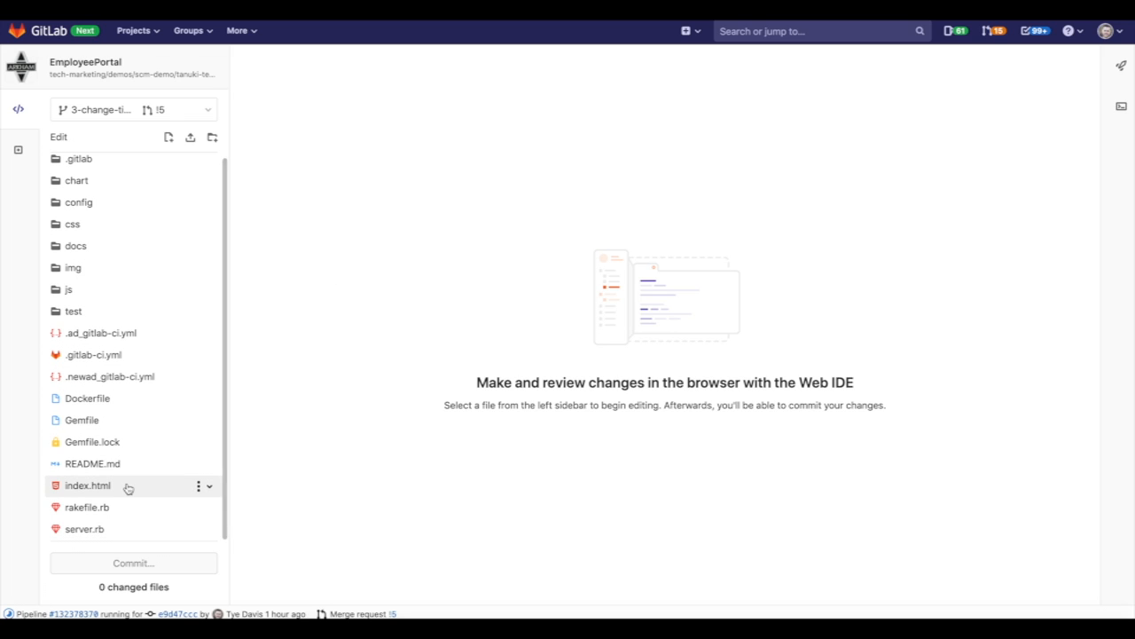
# Change index.html's 'Take the tour' link text to 'Branching is easy with GitLab!' and commit it.
pyautogui.click(88, 484)
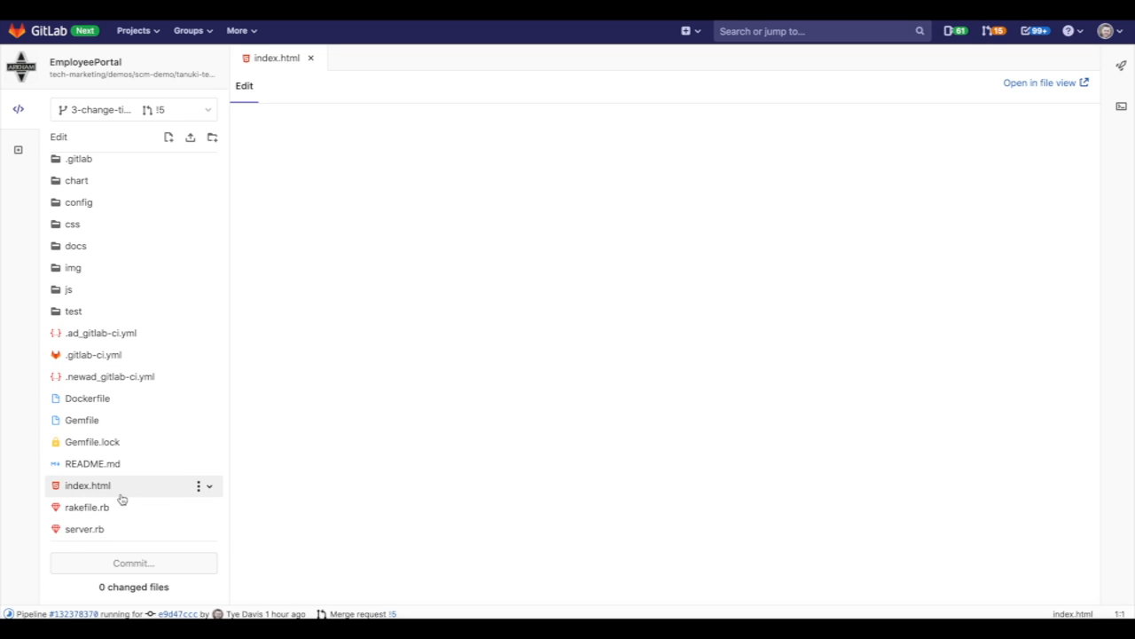
pyautogui.click(88, 484)
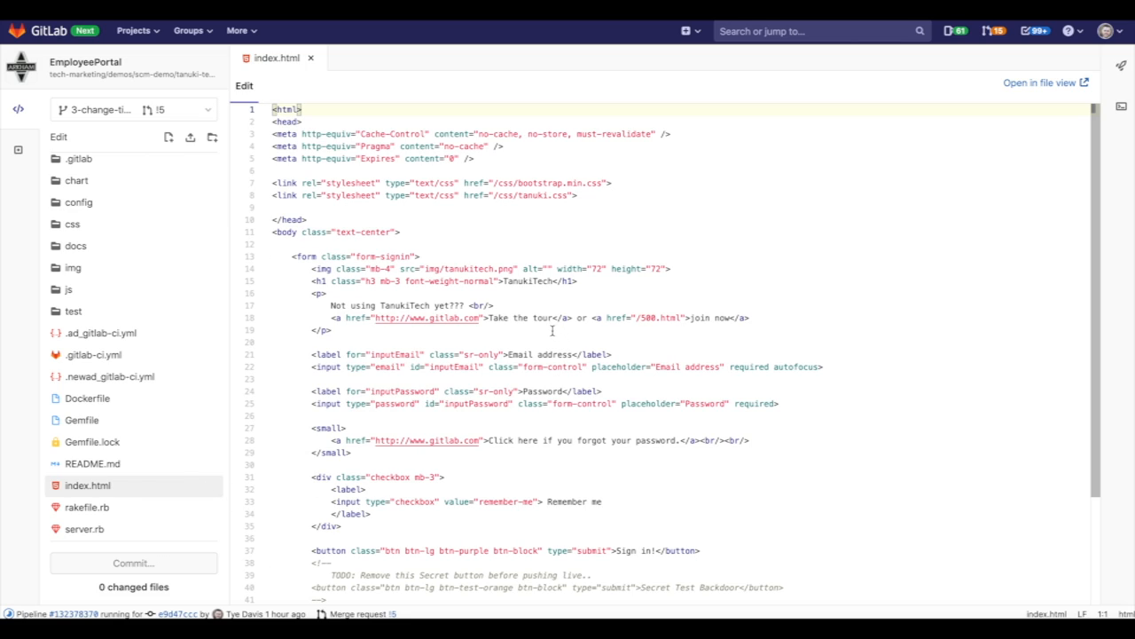
pyautogui.doubleClick(519, 317)
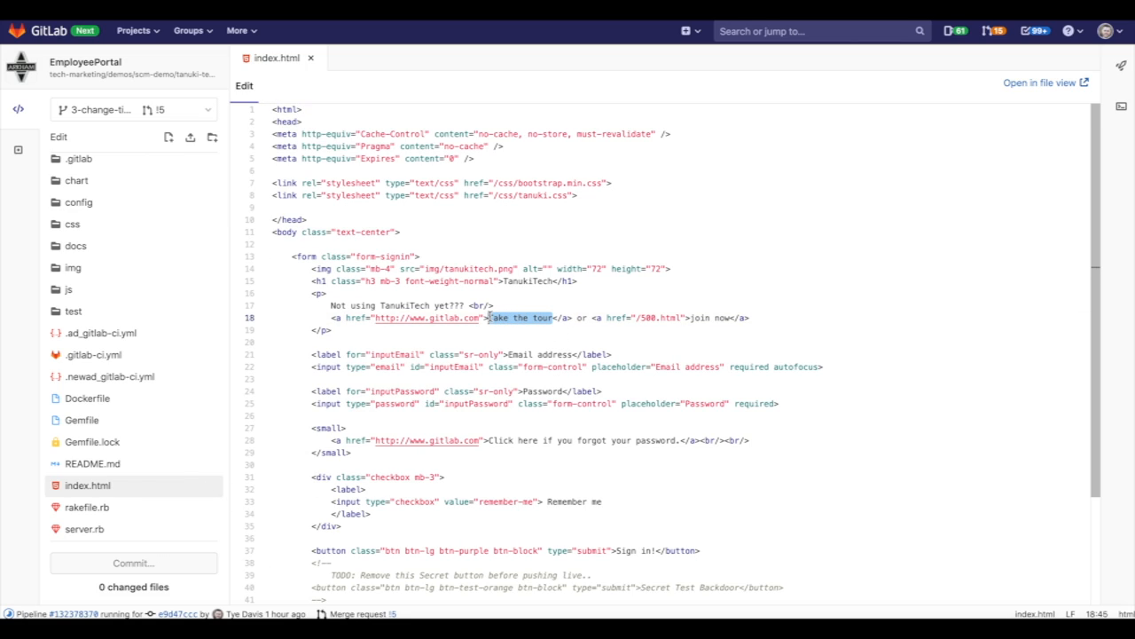
pyautogui.write('Branching is easy with GitLab!')
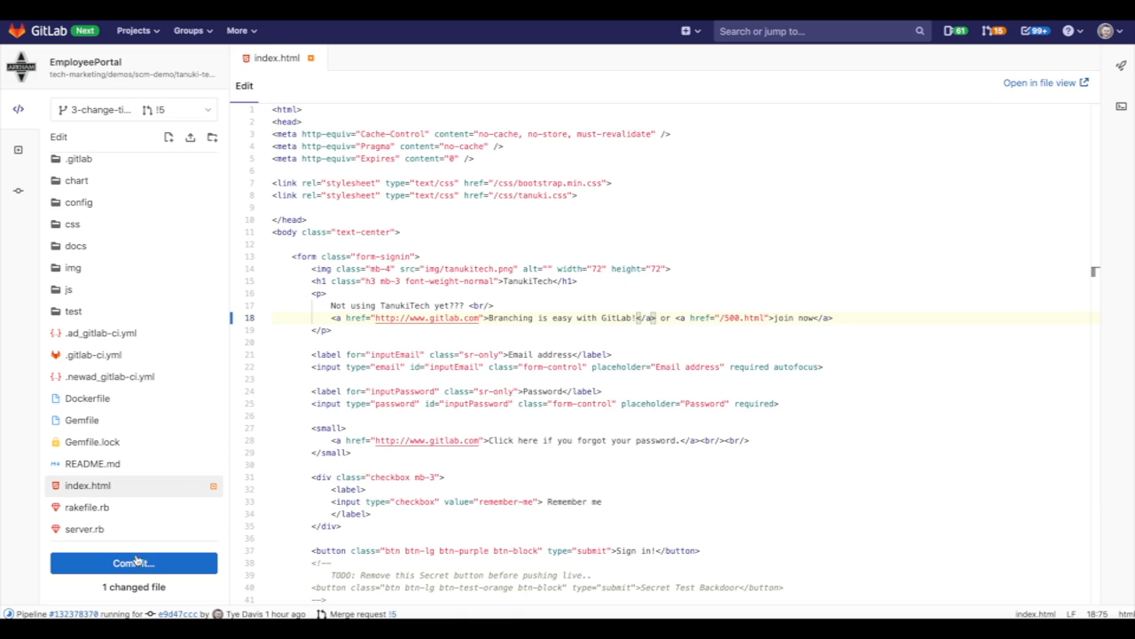
pyautogui.click(133, 563)
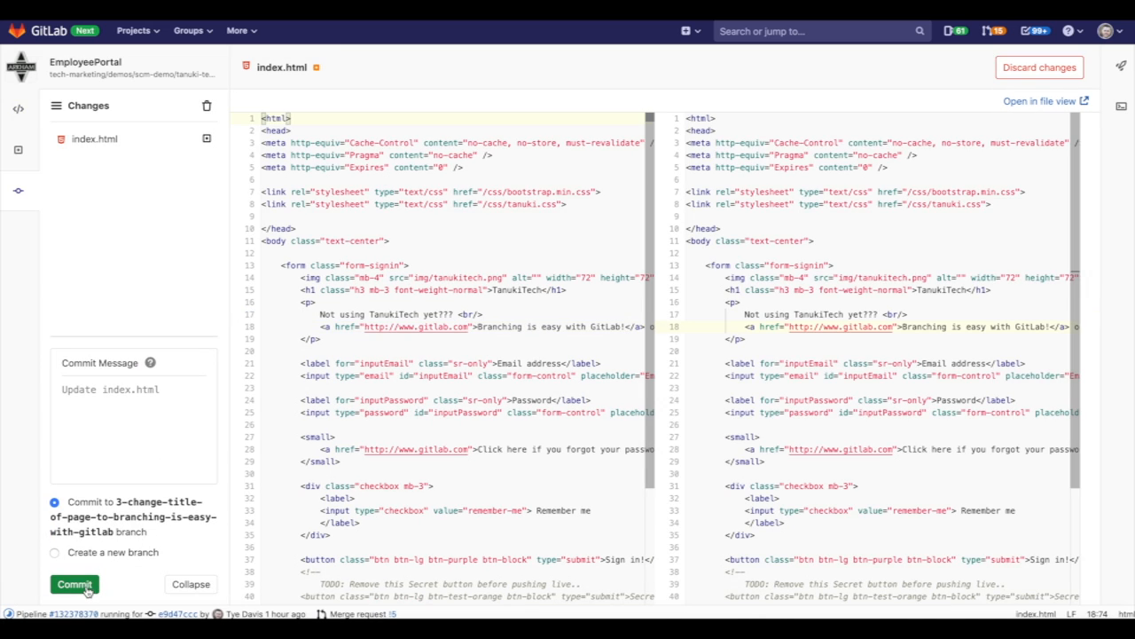
pyautogui.click(74, 584)
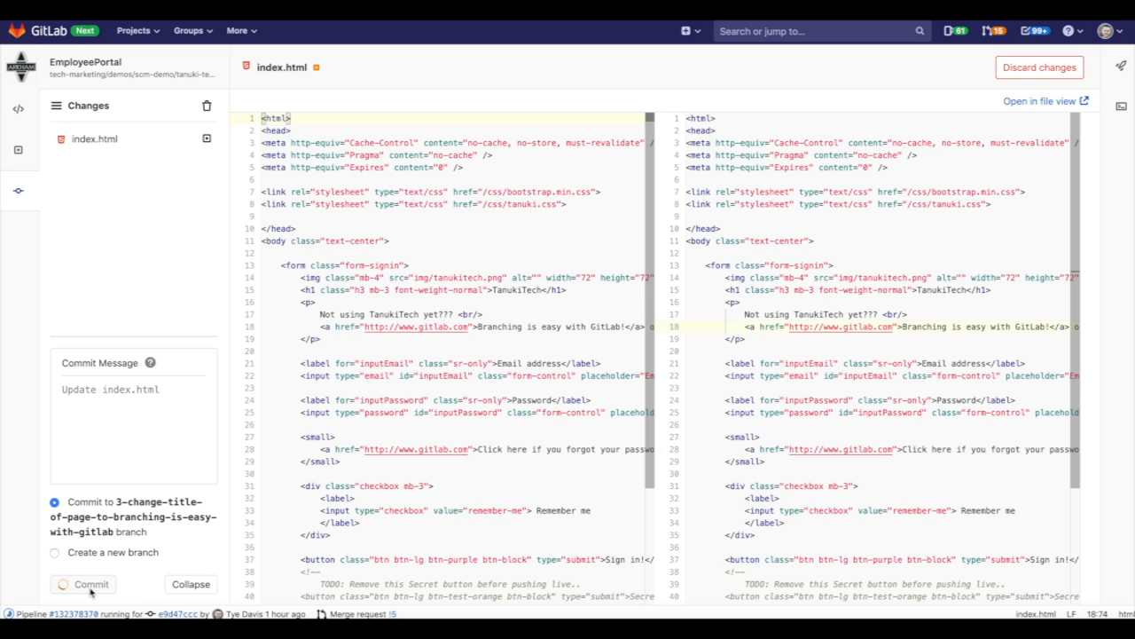
pyautogui.click(83, 584)
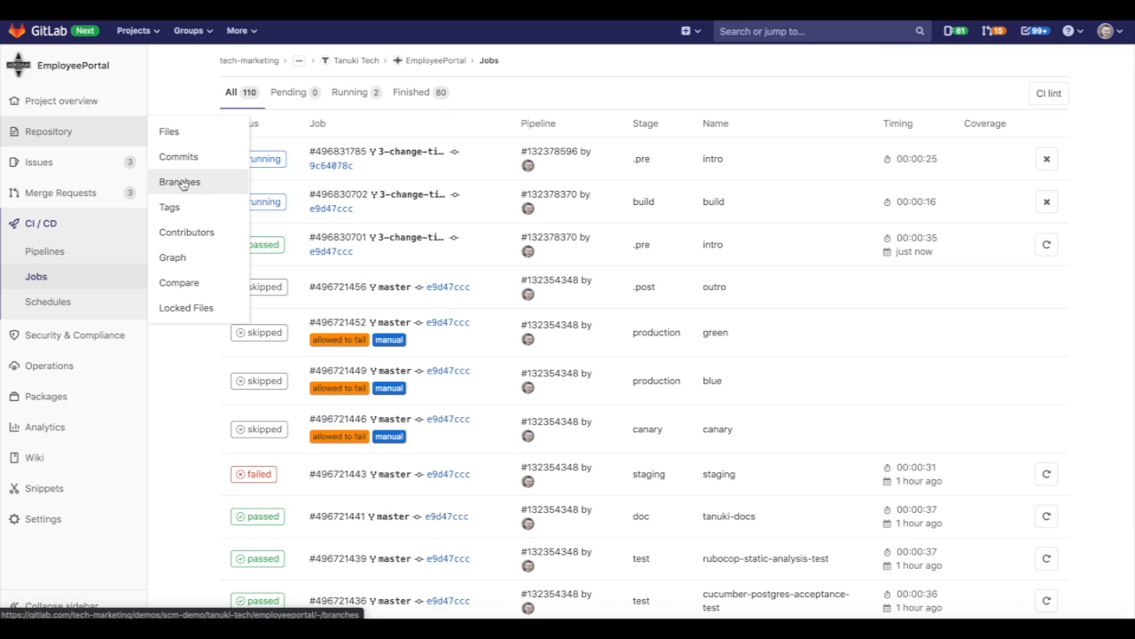
# Review the project's branches, expanding the remaining active branches to find the updated title branch.
pyautogui.click(179, 181)
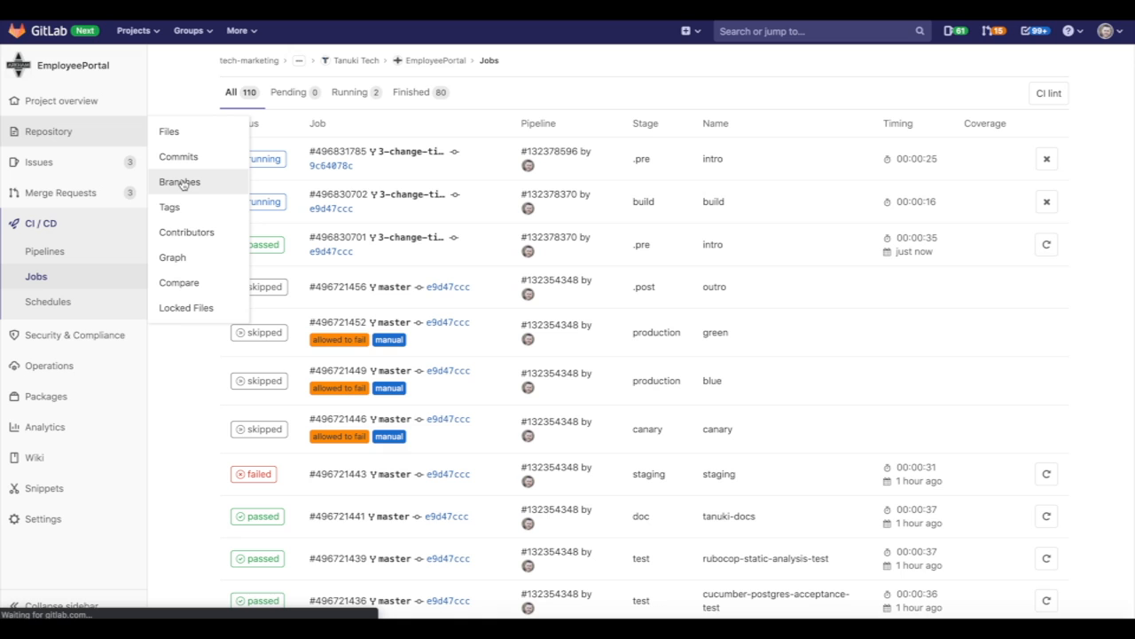
pyautogui.click(180, 181)
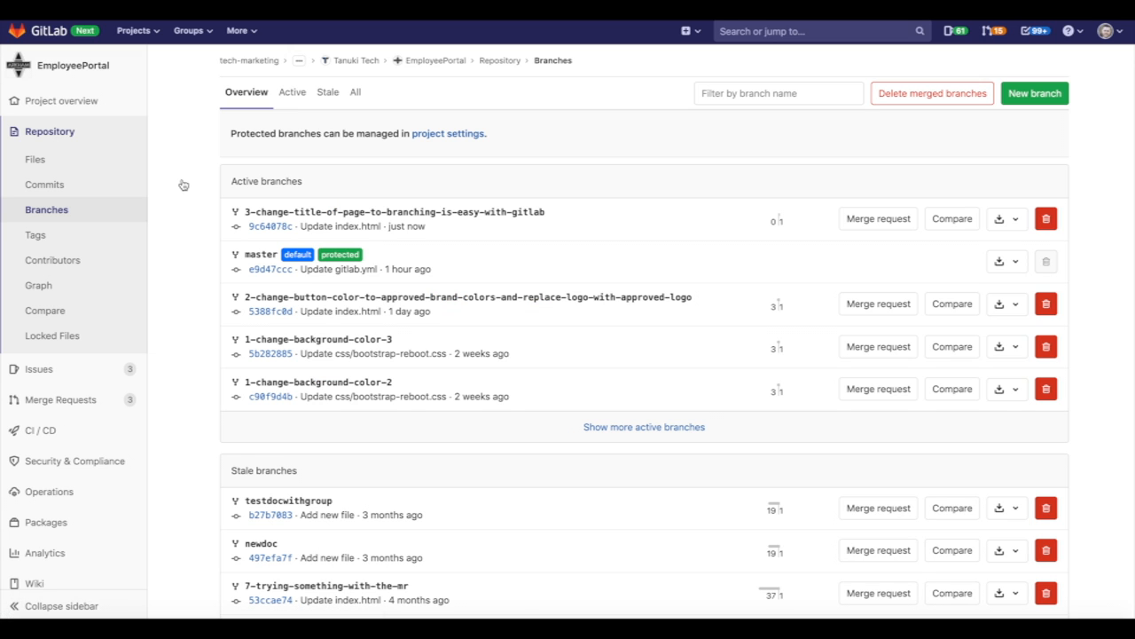
pyautogui.scroll(-3)
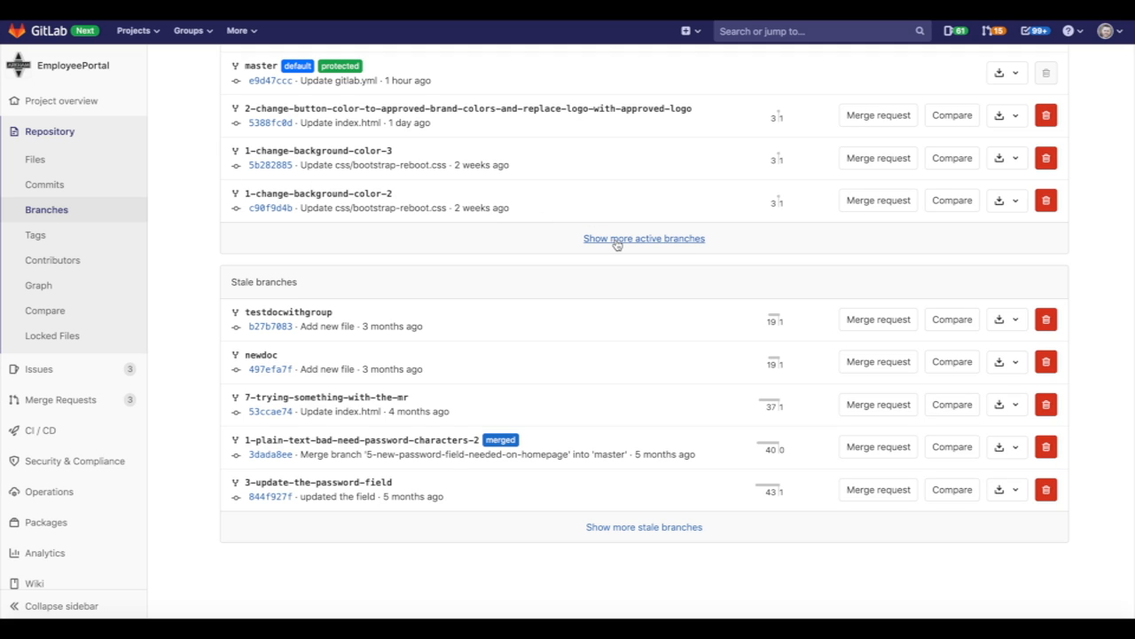
pyautogui.click(643, 237)
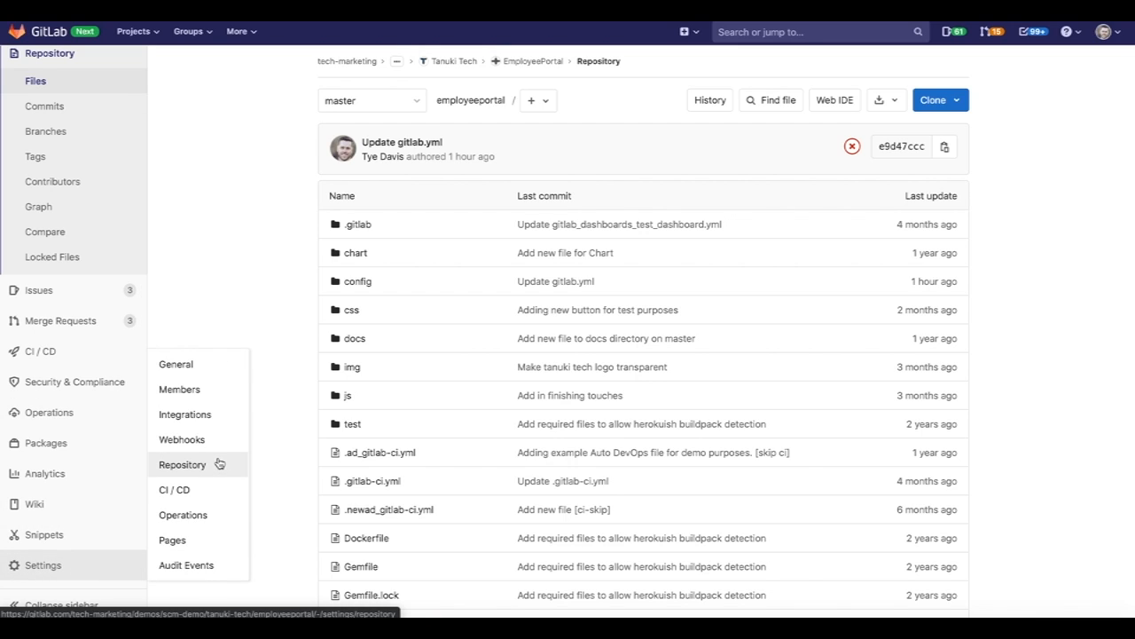
# Expand the repository settings sections down to Protected Branches.
pyautogui.click(182, 464)
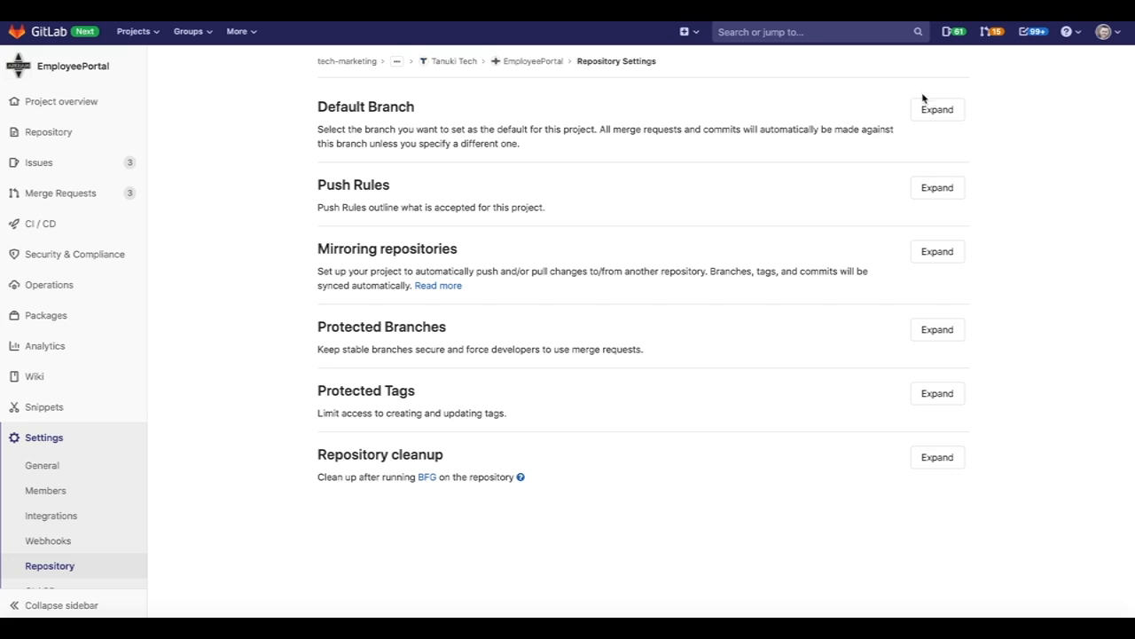
pyautogui.click(937, 109)
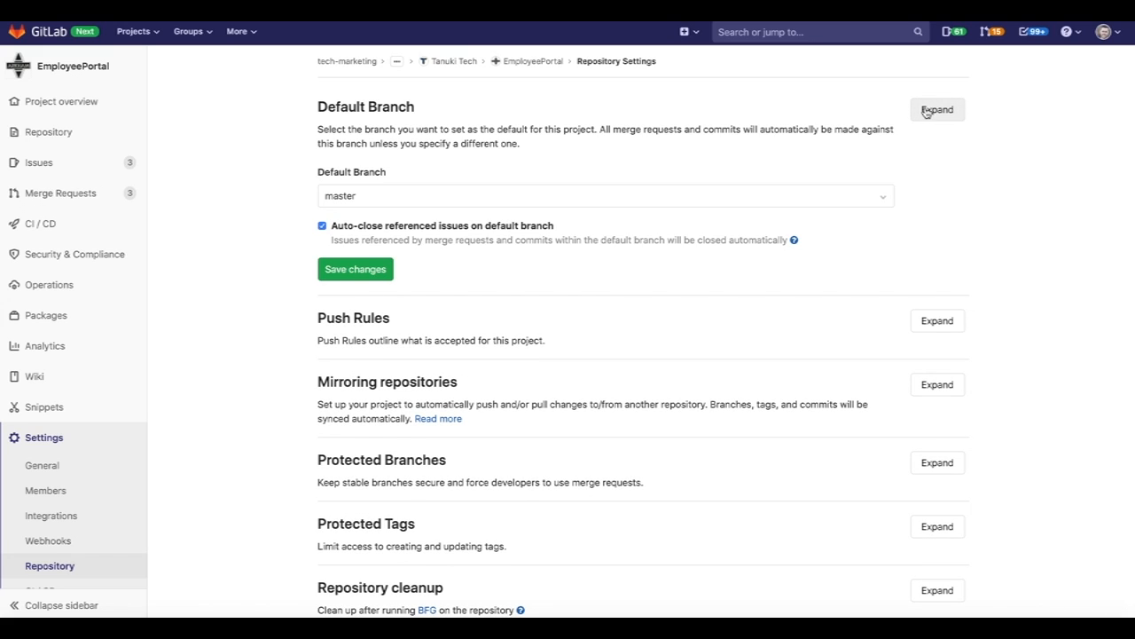
pyautogui.click(936, 321)
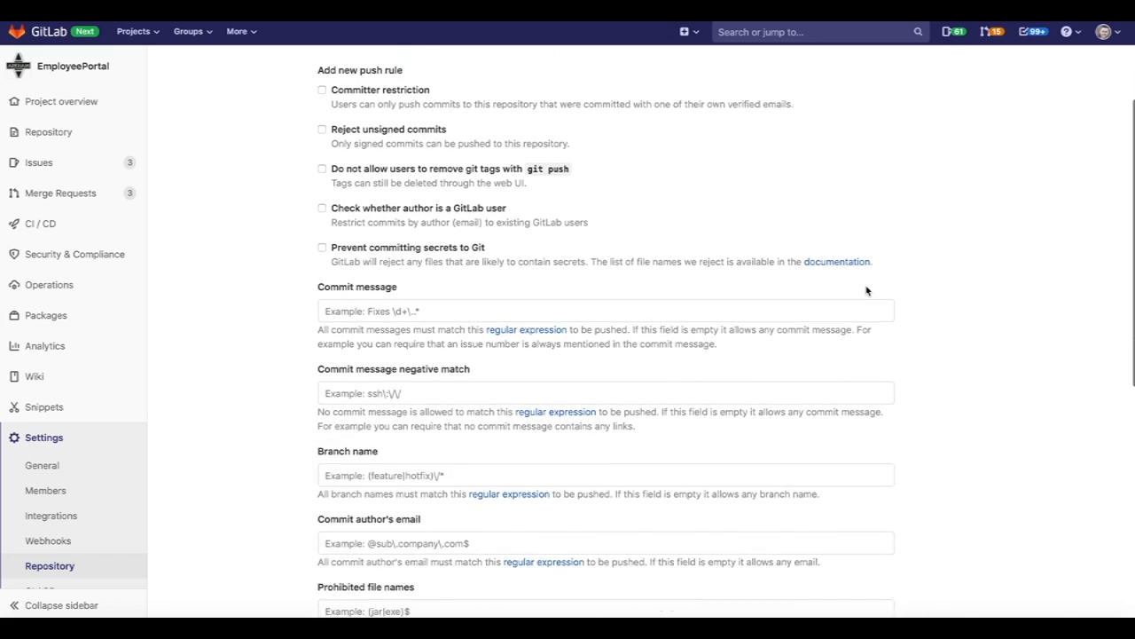
pyautogui.scroll(-3)
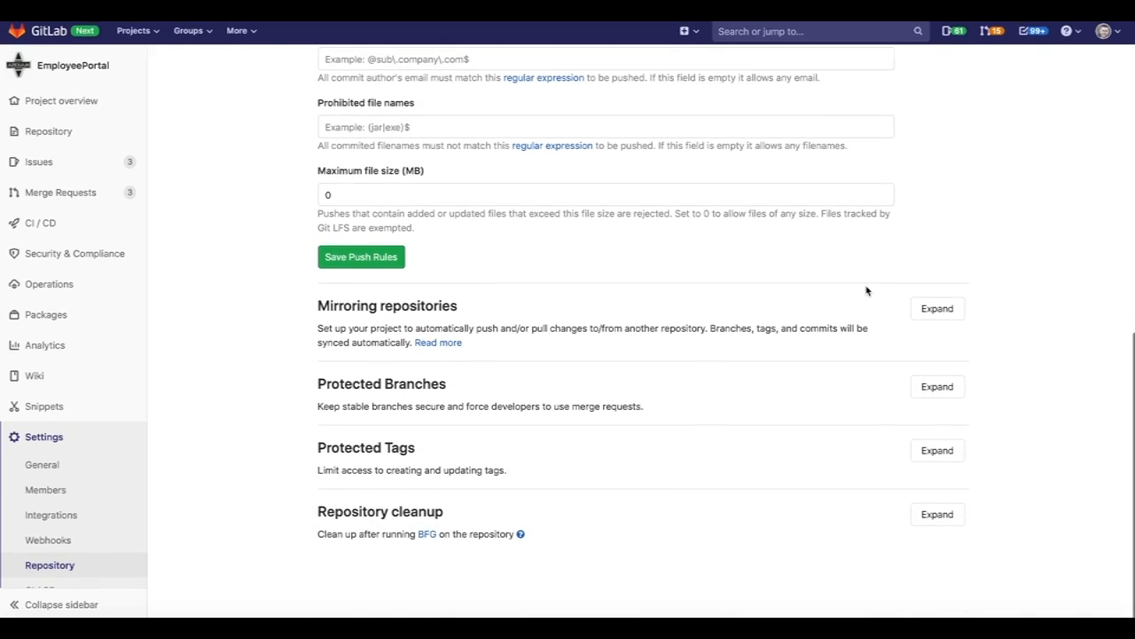
pyautogui.click(936, 385)
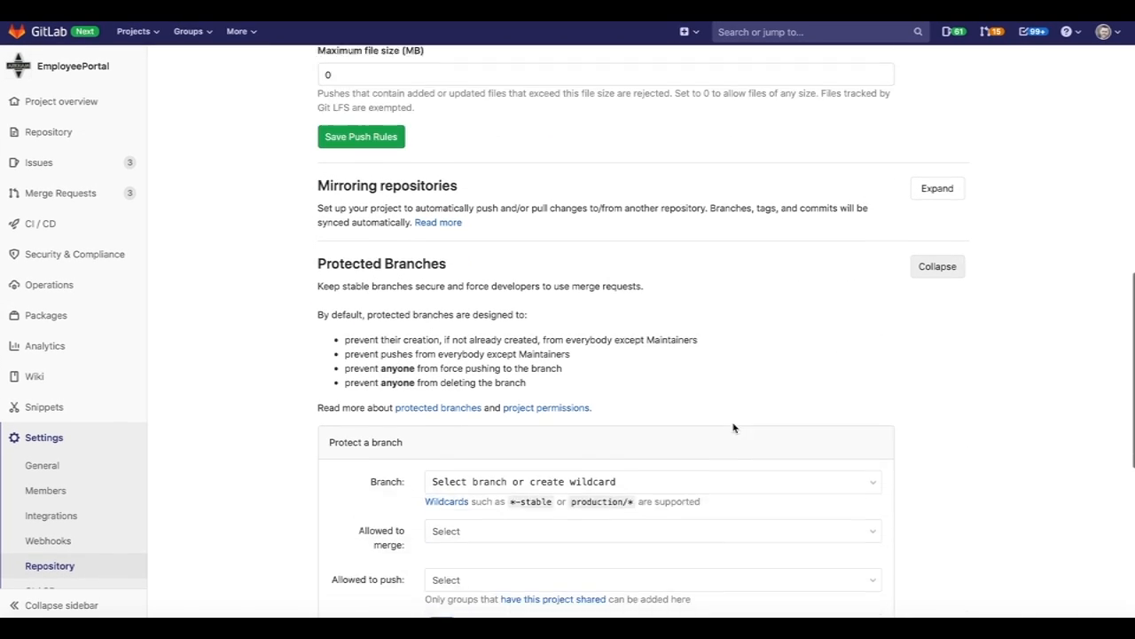
# Select the 3-change-title-of-page-to-branching-is-easy-with-gitlab branch and choose who may merge.
pyautogui.click(652, 481)
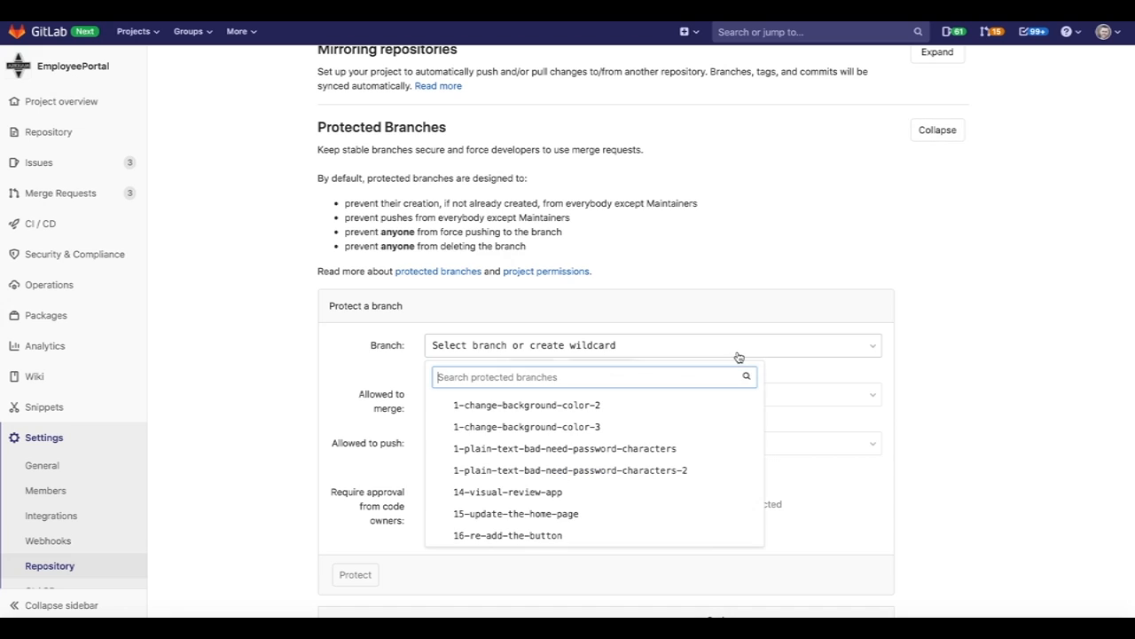
pyautogui.scroll(-3)
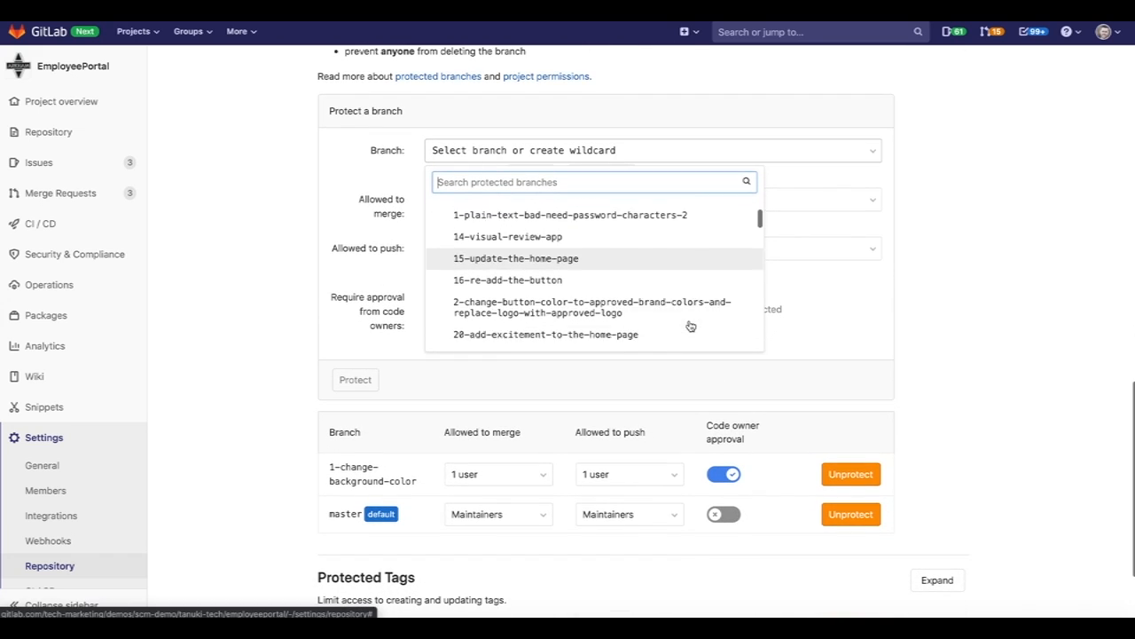
pyautogui.scroll(-3)
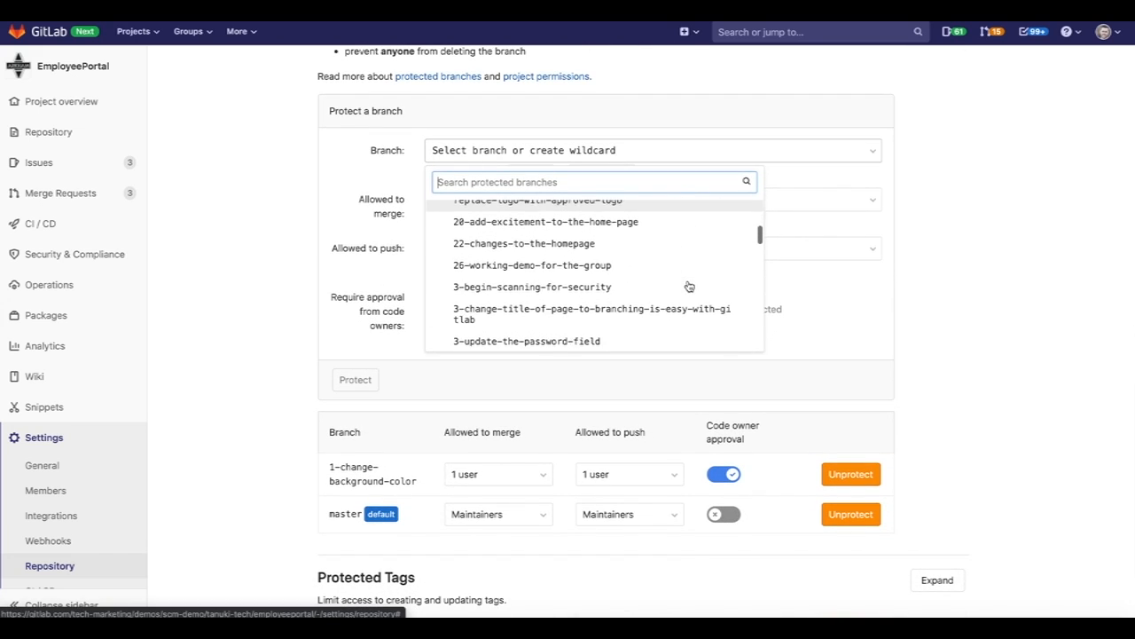
pyautogui.click(590, 308)
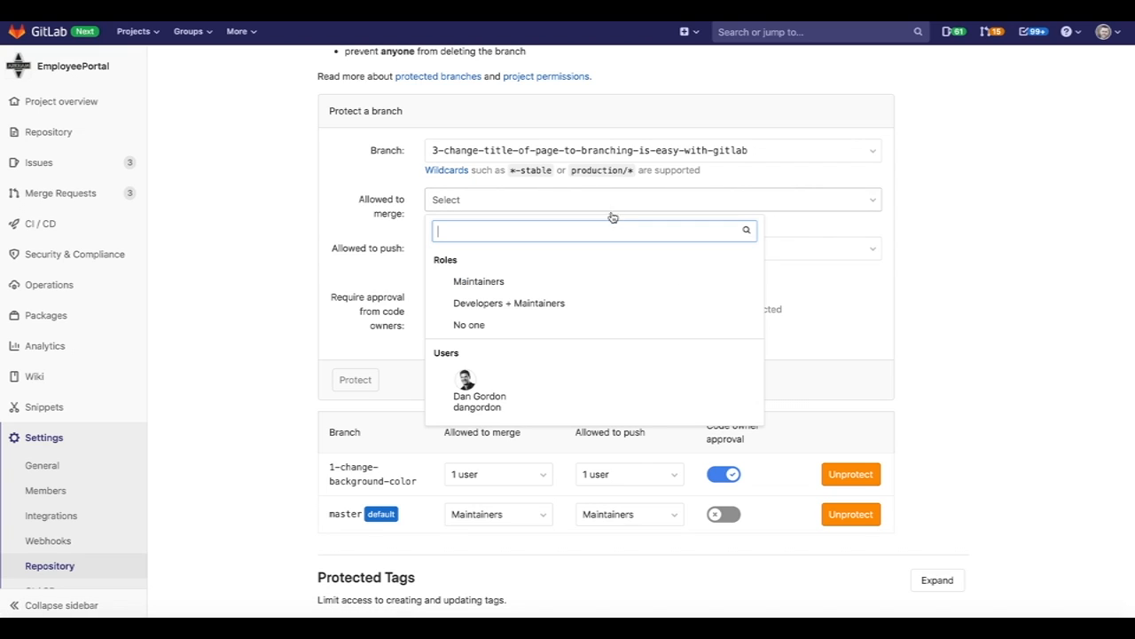
pyautogui.click(479, 390)
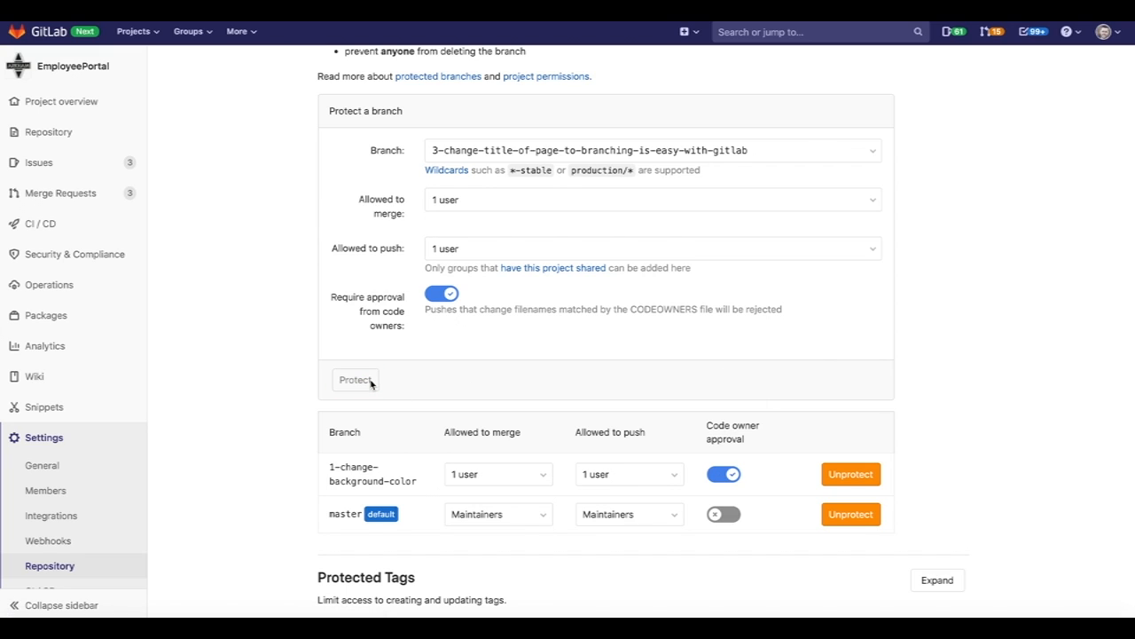
pyautogui.moveTo(260, 424)
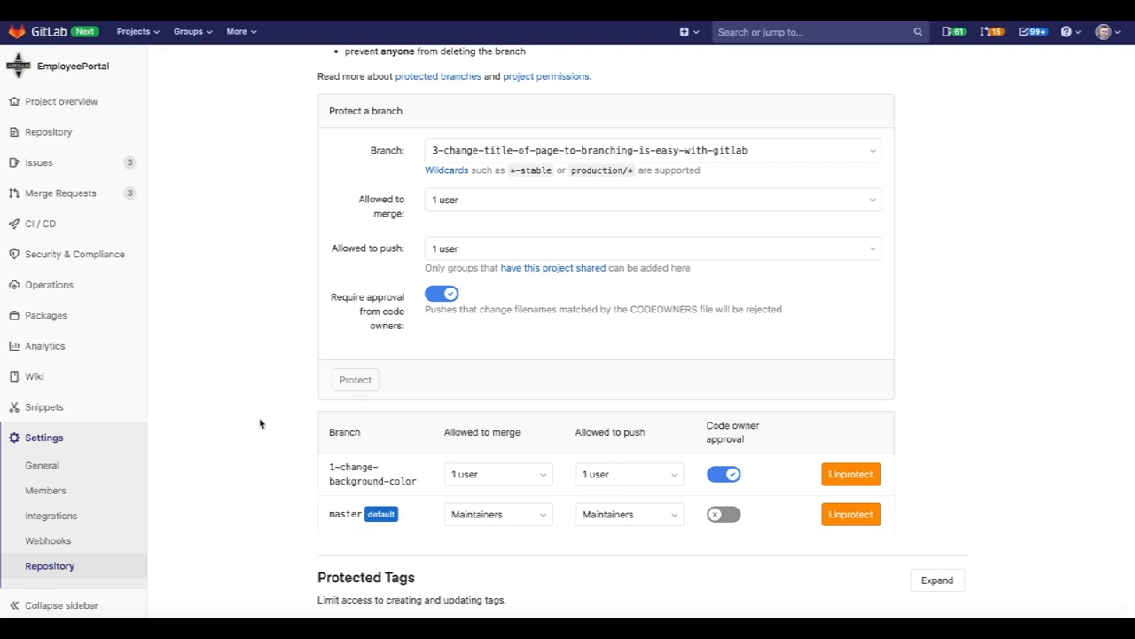
pyautogui.moveTo(41, 465)
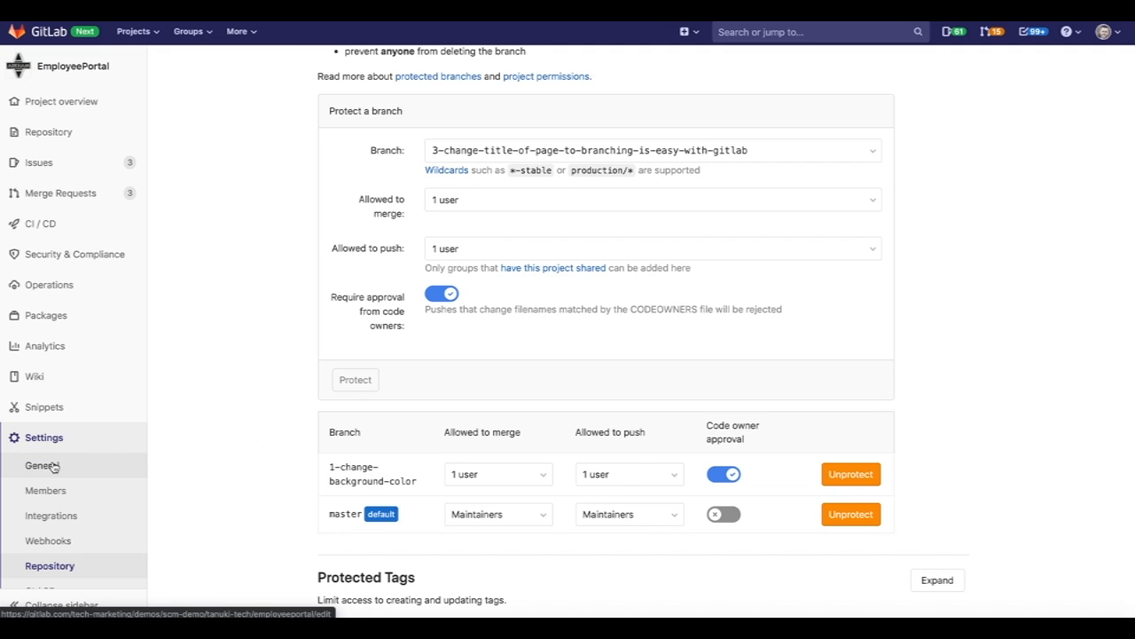
pyautogui.click(42, 465)
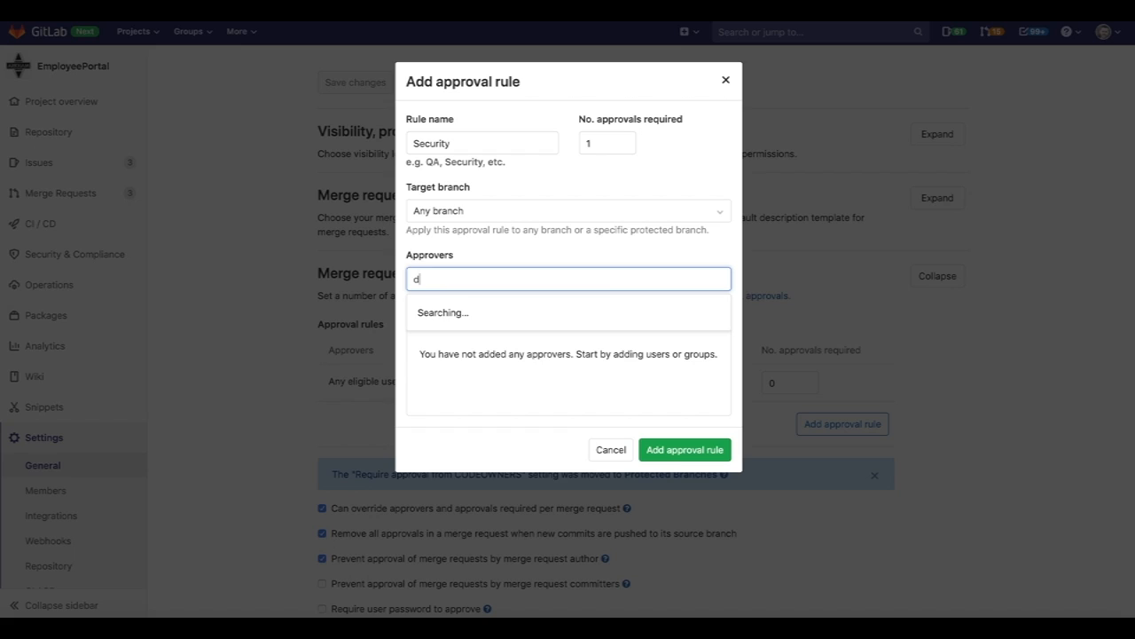
pyautogui.write('an gordon')
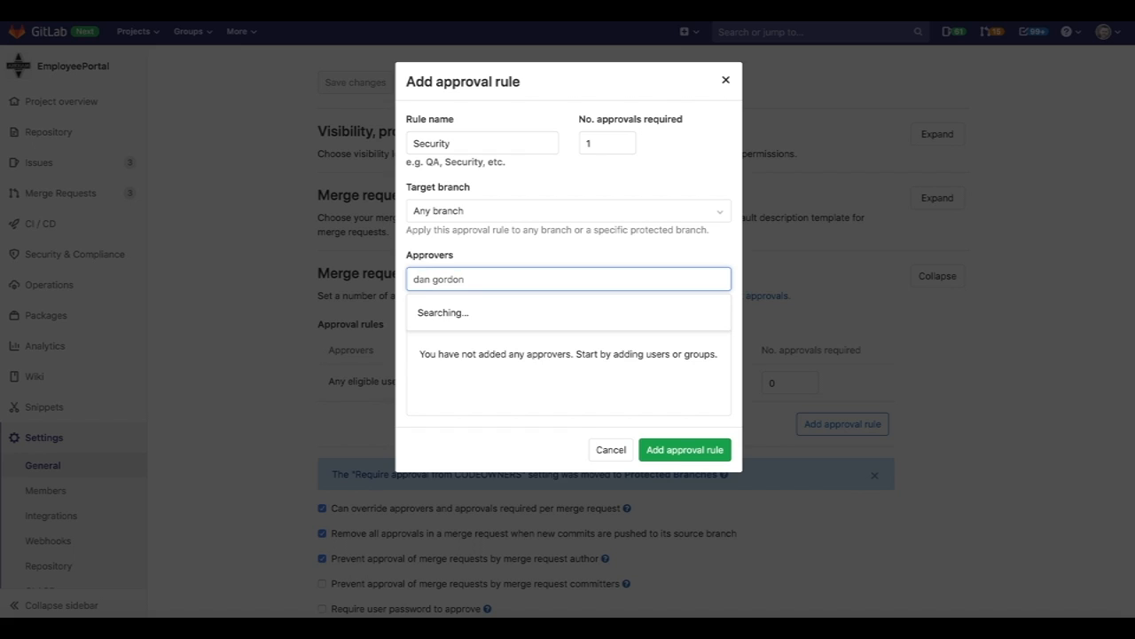
pyautogui.click(465, 312)
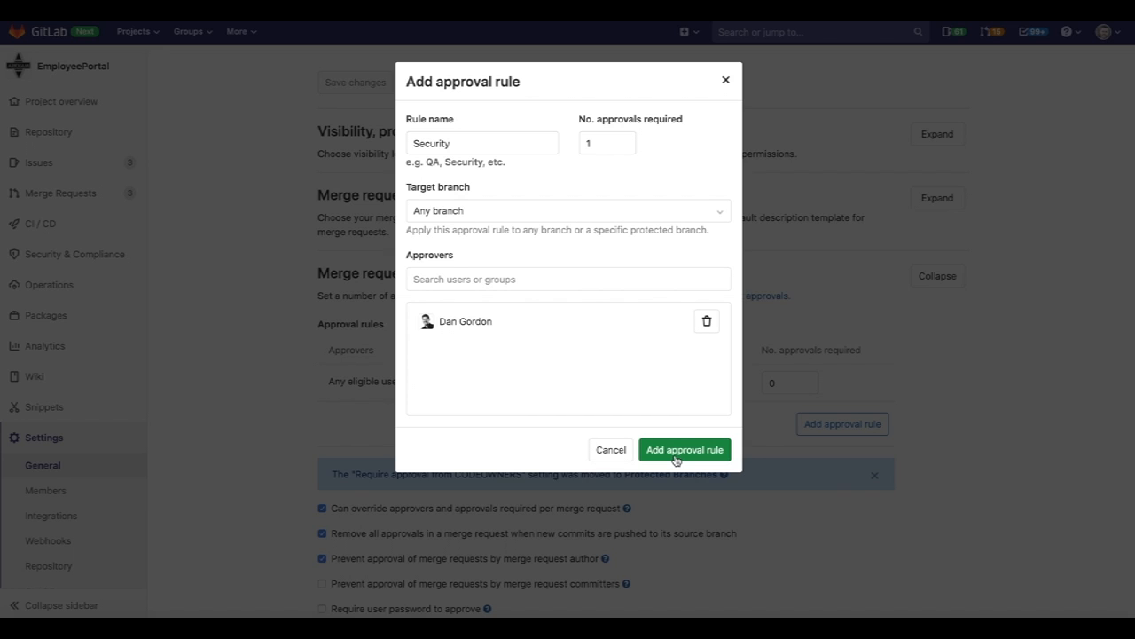
pyautogui.click(684, 449)
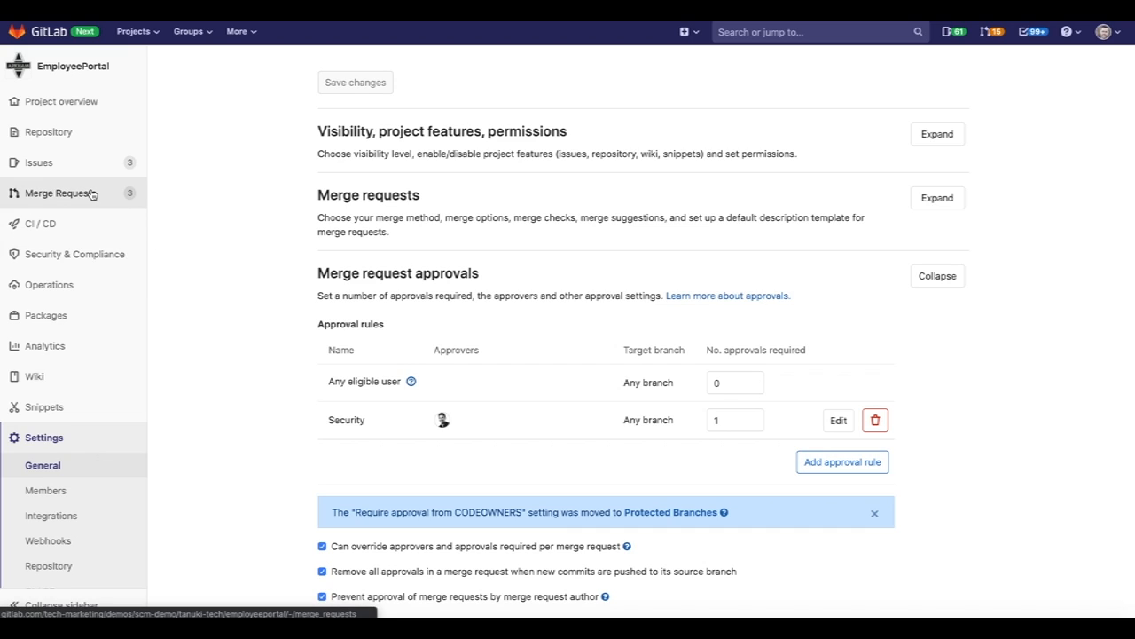
# Open the Change Title merge request and view eligible approvers, showing Security at 0 of 1.
pyautogui.click(61, 192)
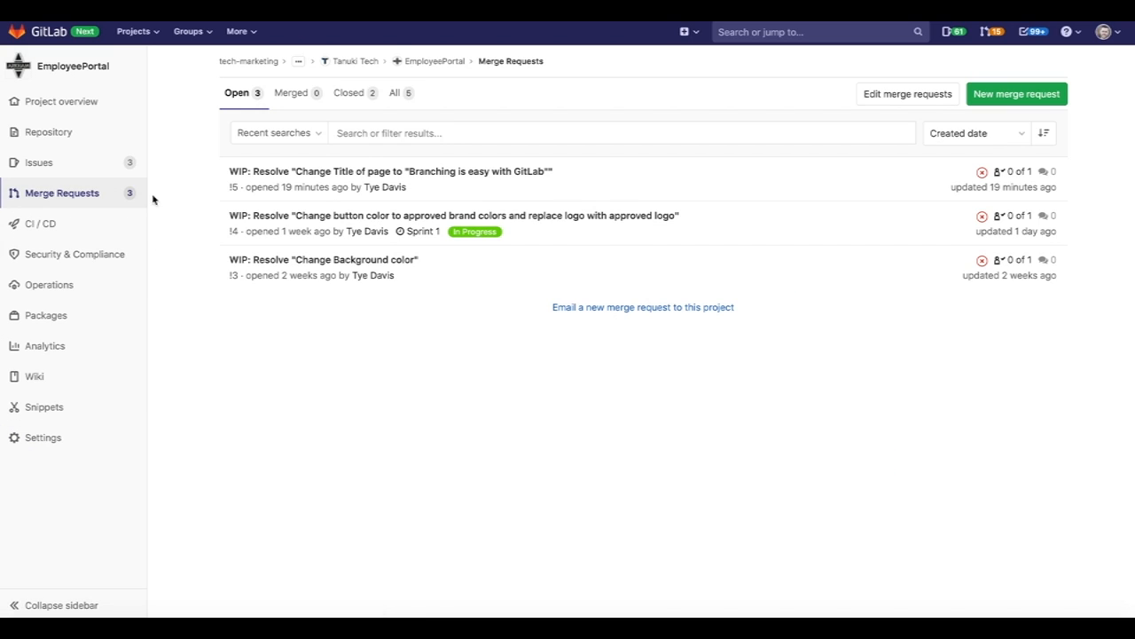
pyautogui.click(389, 171)
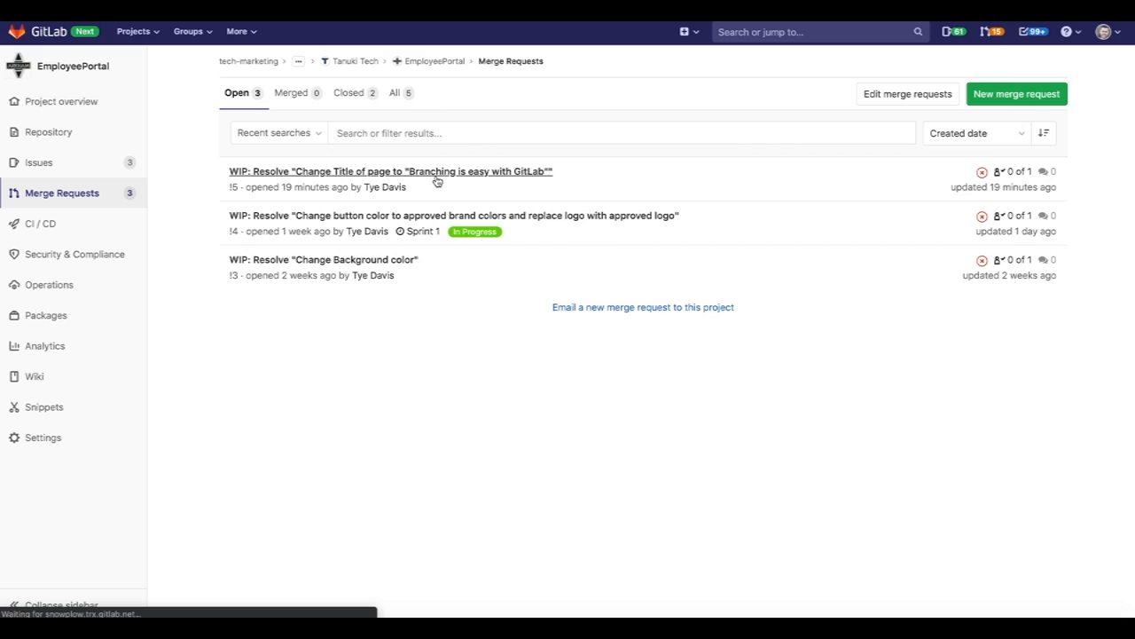
pyautogui.click(389, 172)
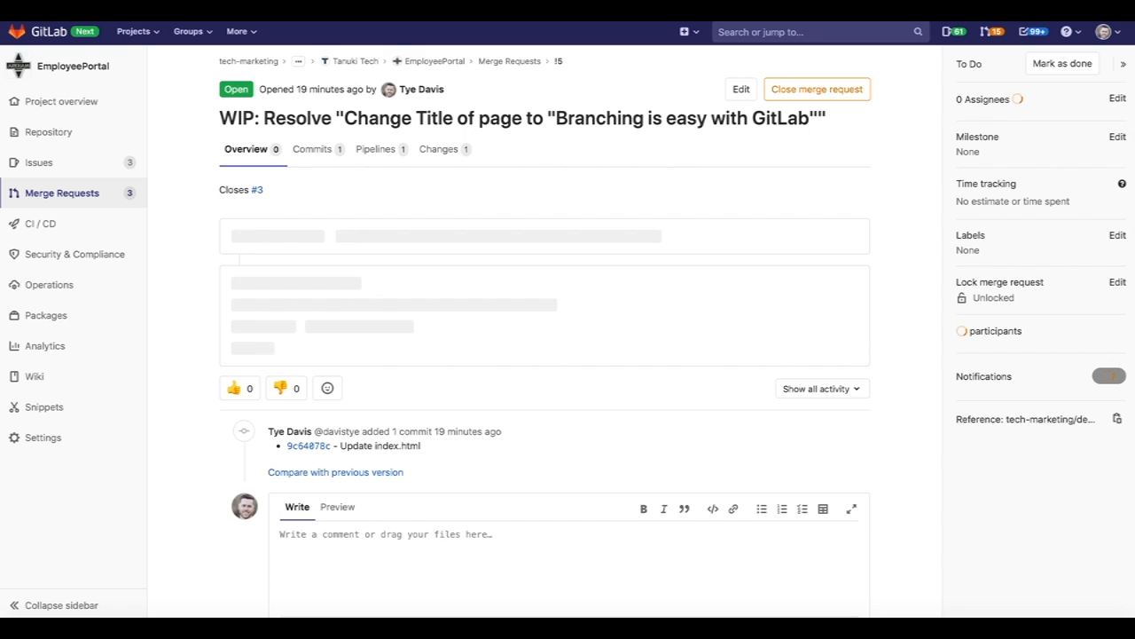
pyautogui.click(1110, 376)
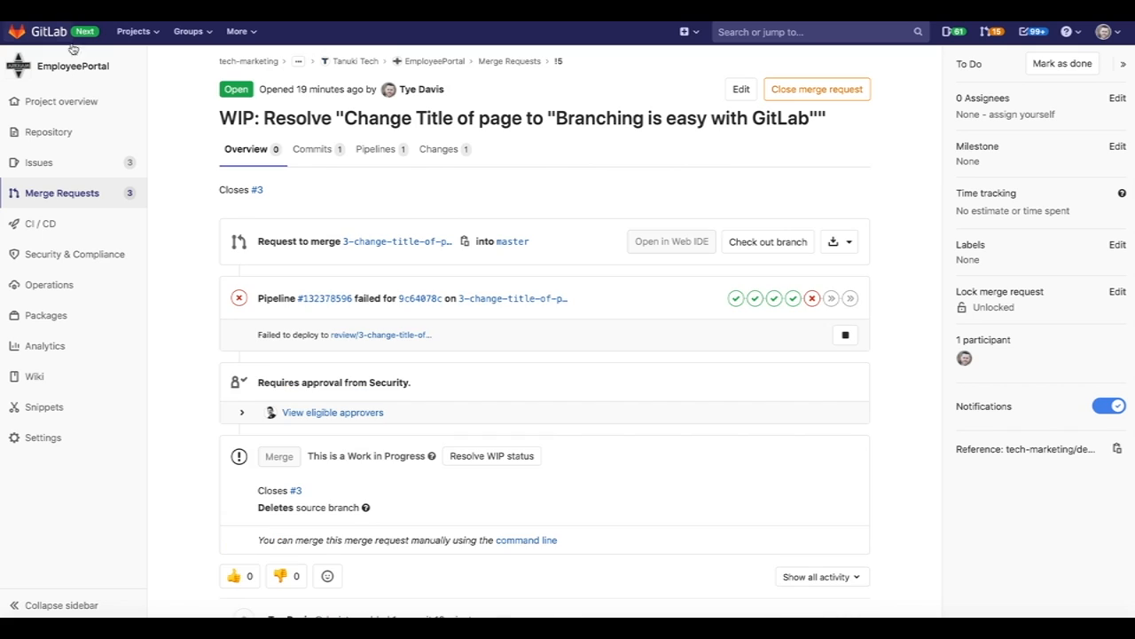
pyautogui.click(241, 411)
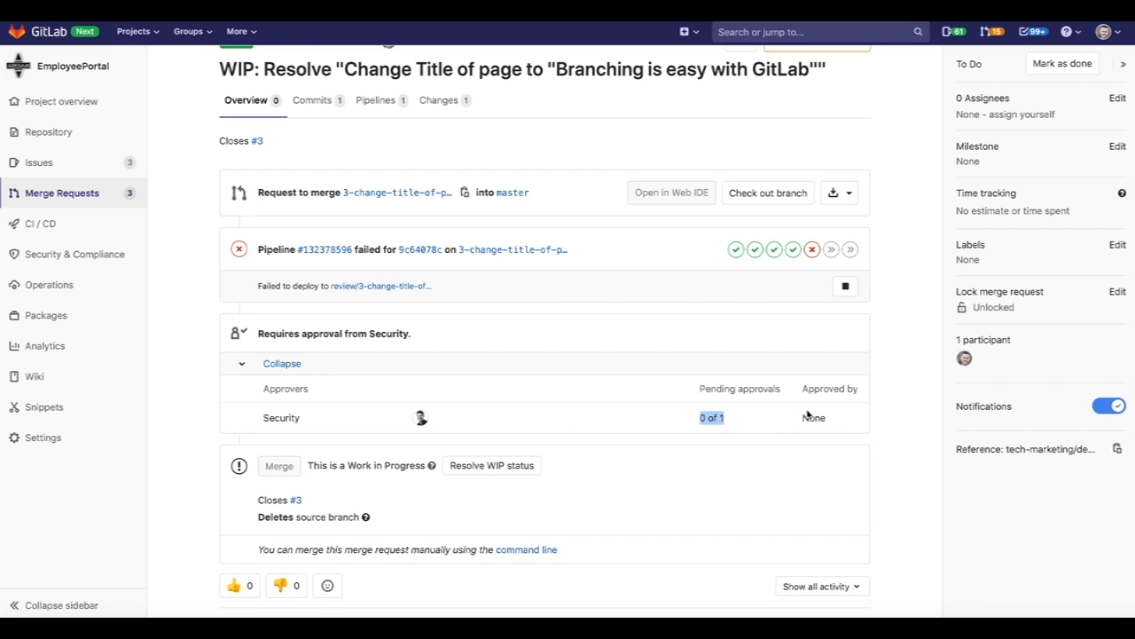
pyautogui.scroll(-3)
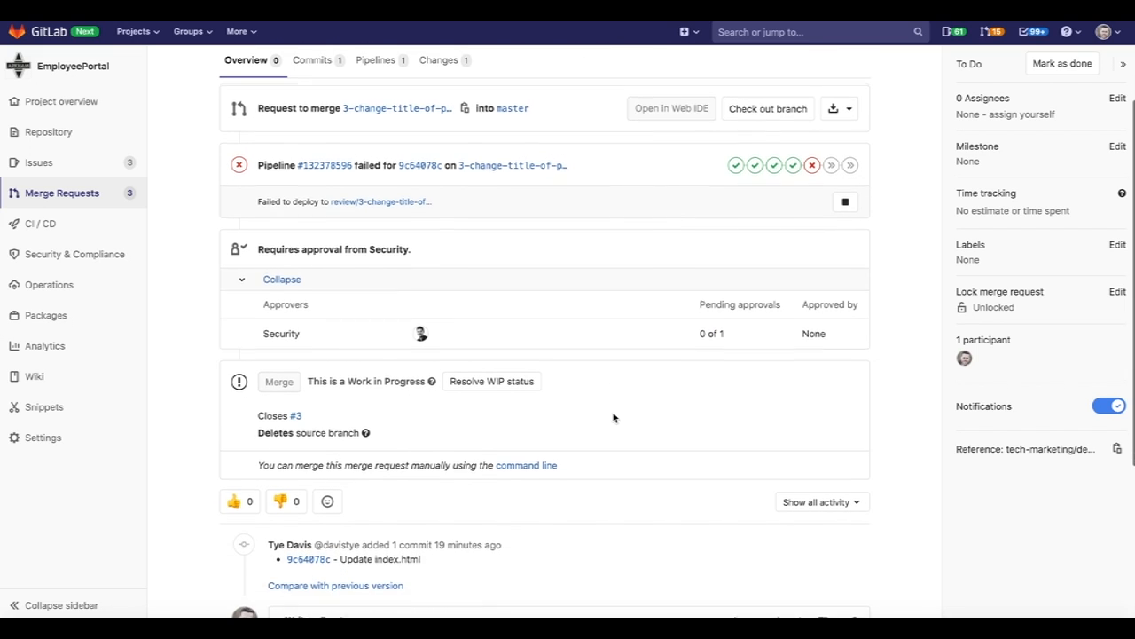
pyautogui.scroll(-3)
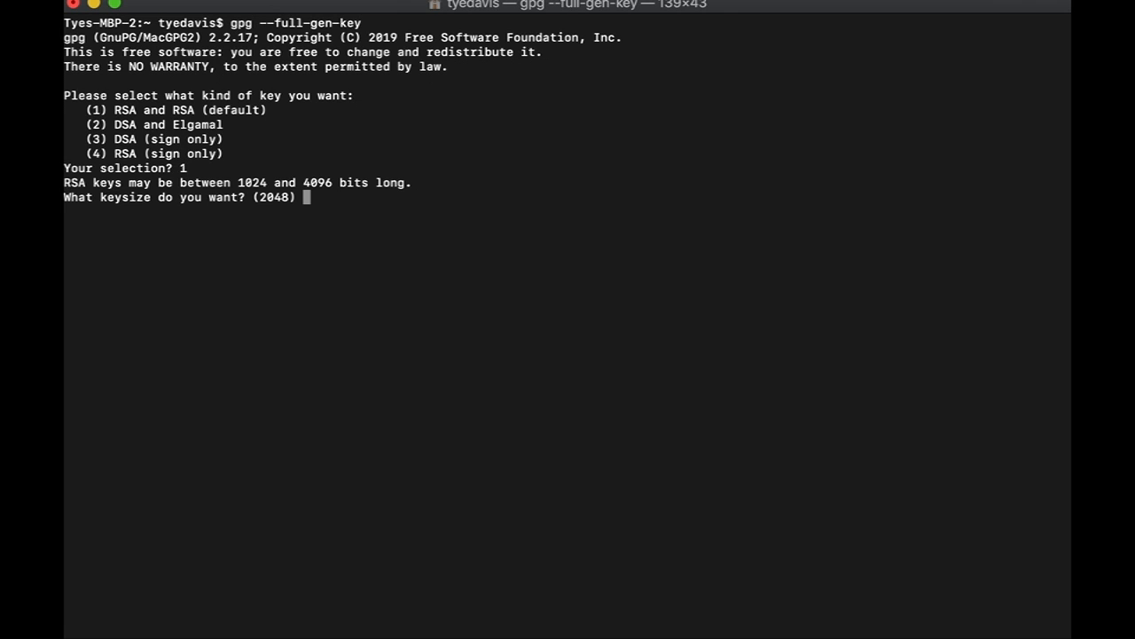
pyautogui.write('4096')
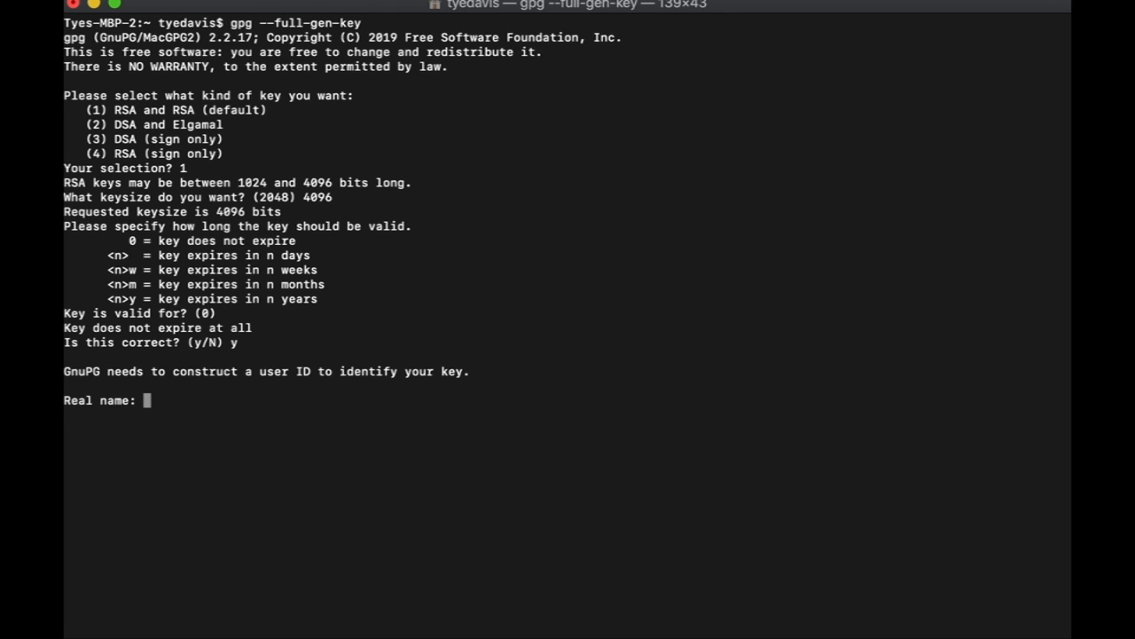
pyautogui.write('Tye Davis')
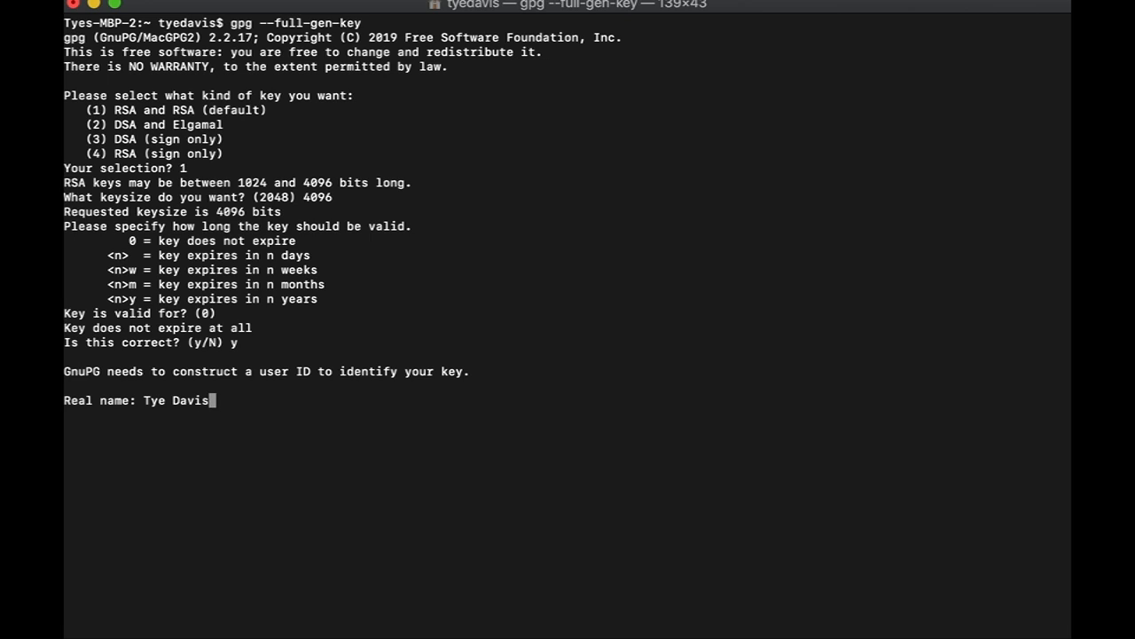
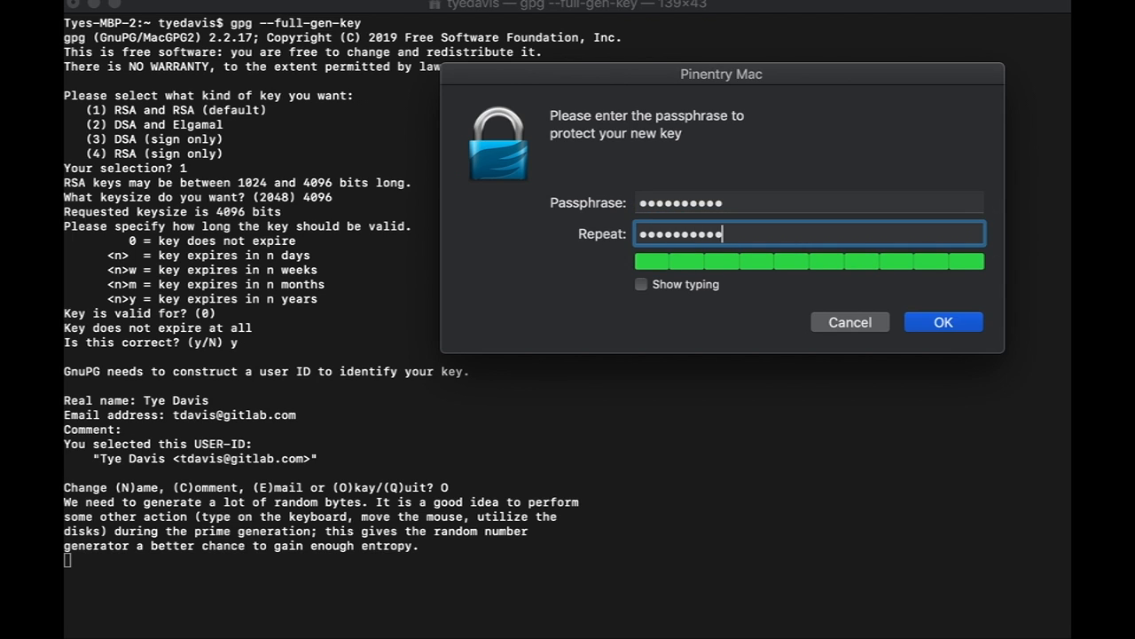
pyautogui.click(943, 321)
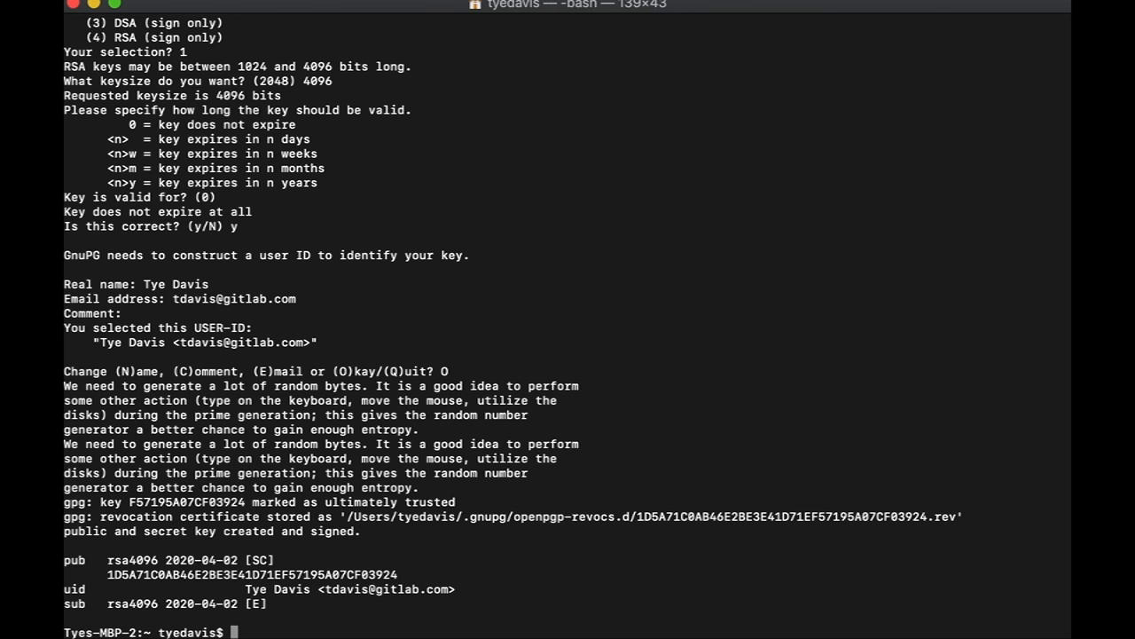
pyautogui.write('gpg --list-secret-keys --keyid-format LONG <your_email')
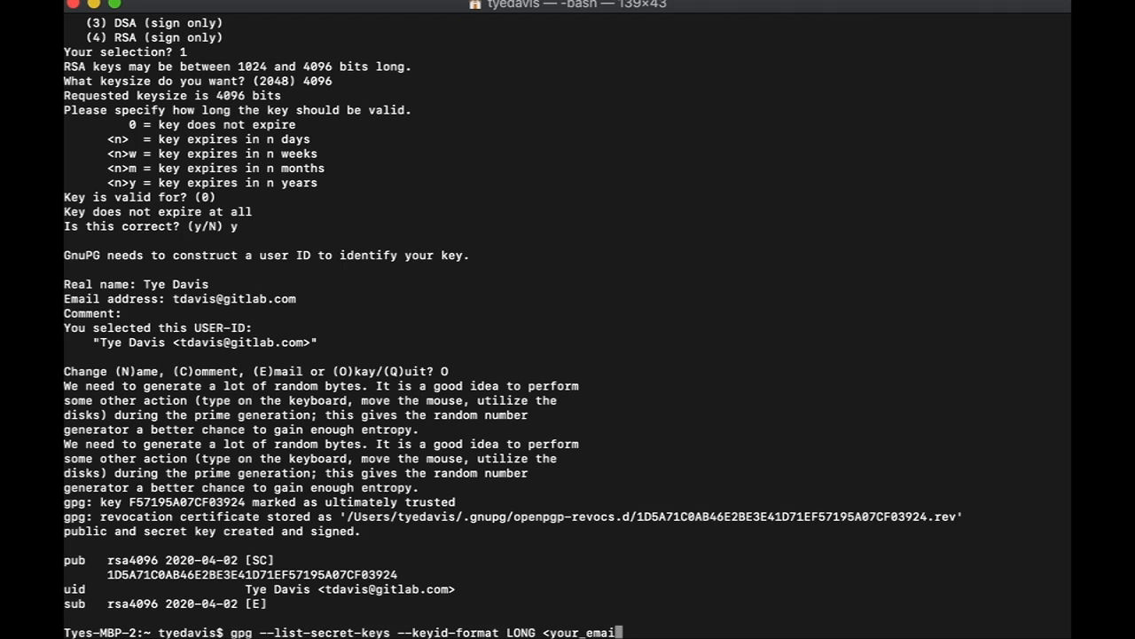
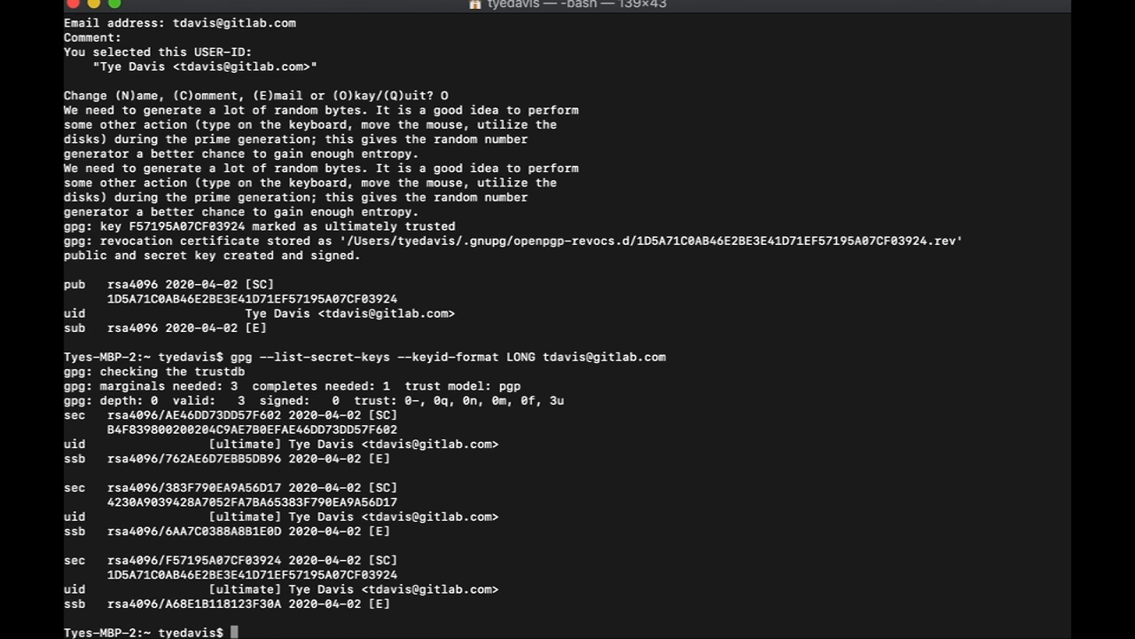
pyautogui.write('gpg --armor --export 30F2B65B9246B6CA')
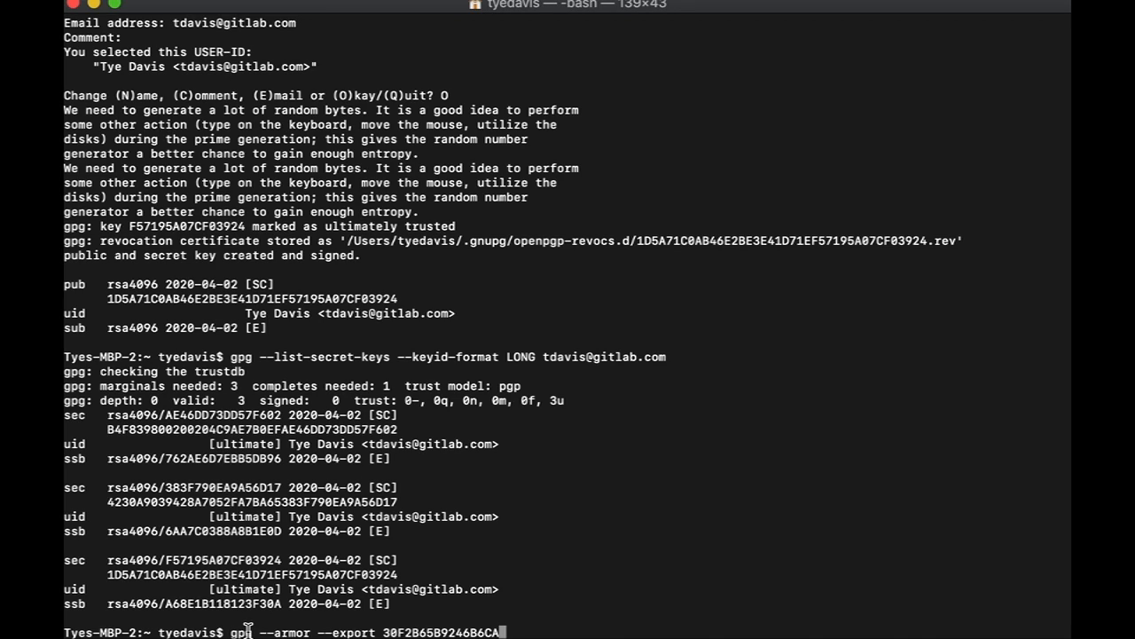
pyautogui.doubleClick(226, 560)
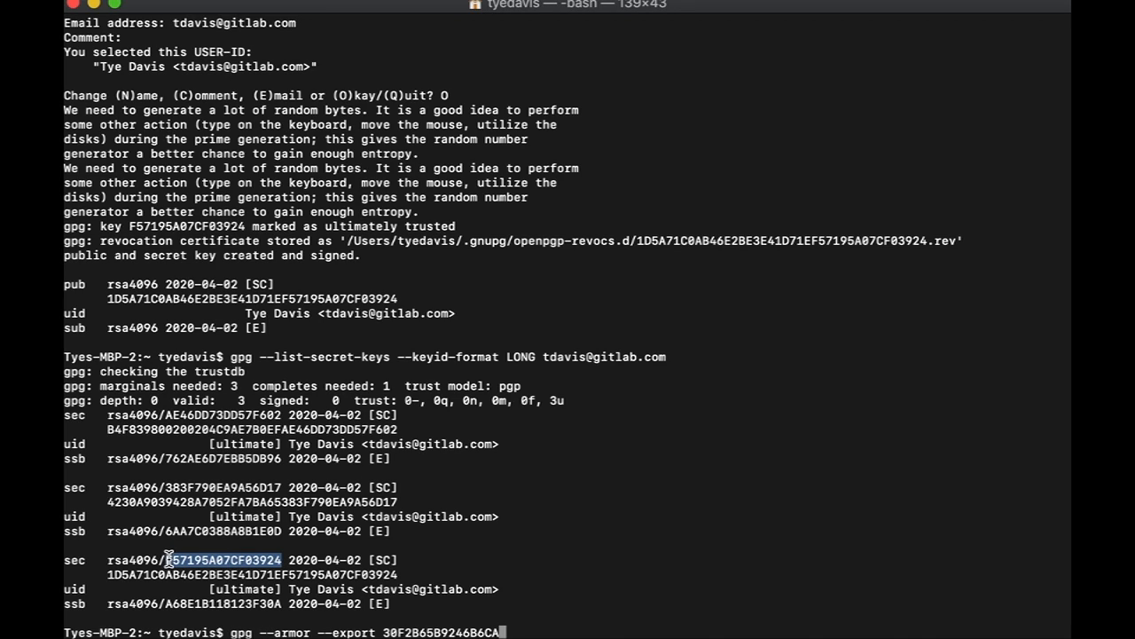